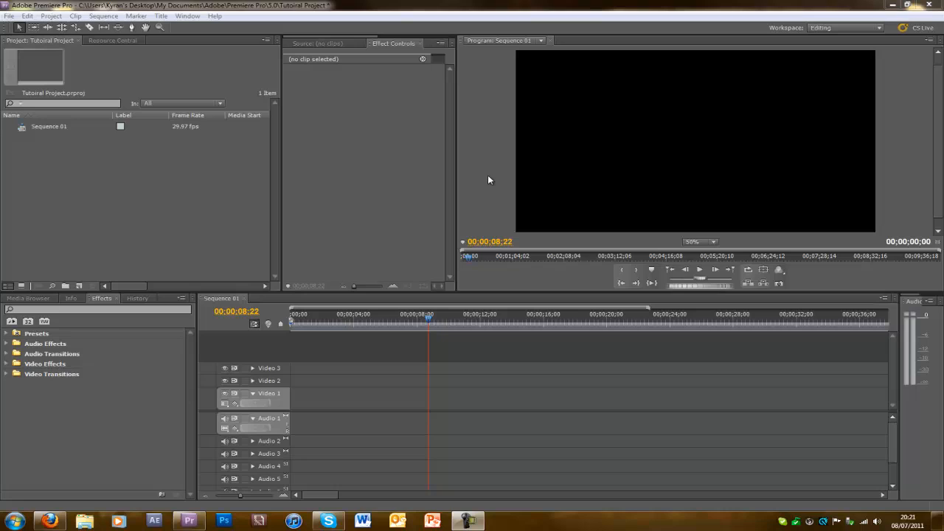
mouse_move(384, 171)
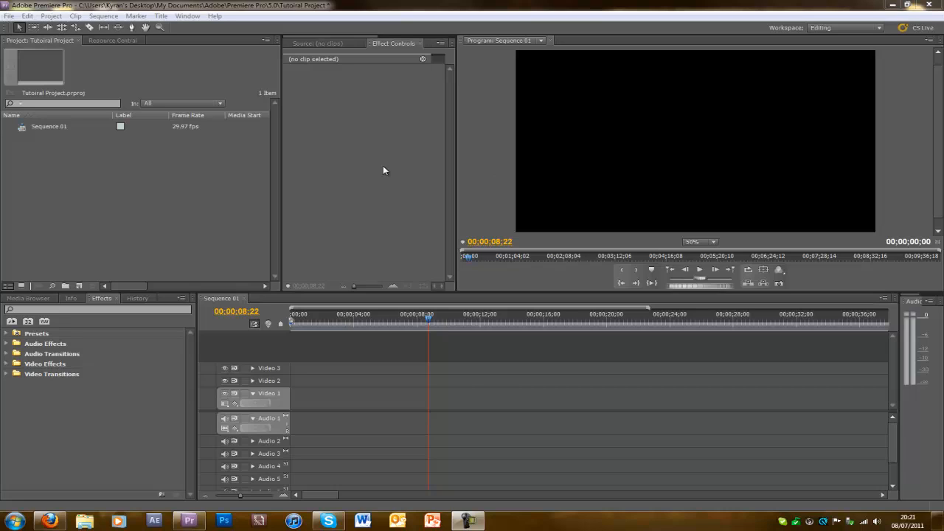
mouse_move(380, 171)
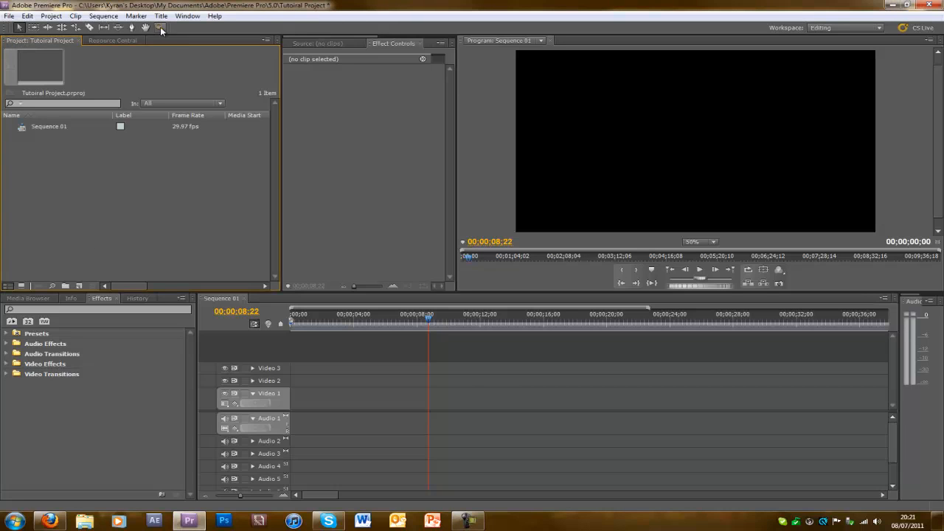
Start a new title clip from the Project panel's New Item menu
click(187, 15)
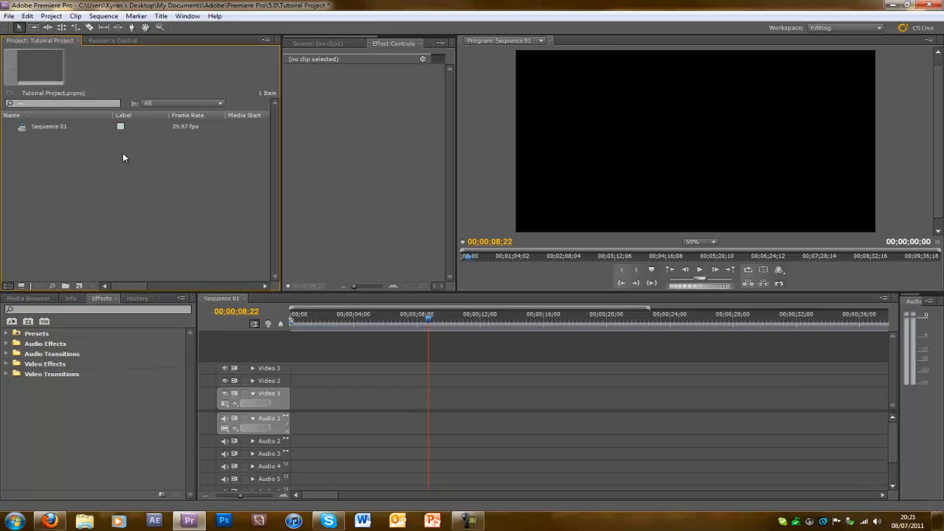
right_click(124, 156)
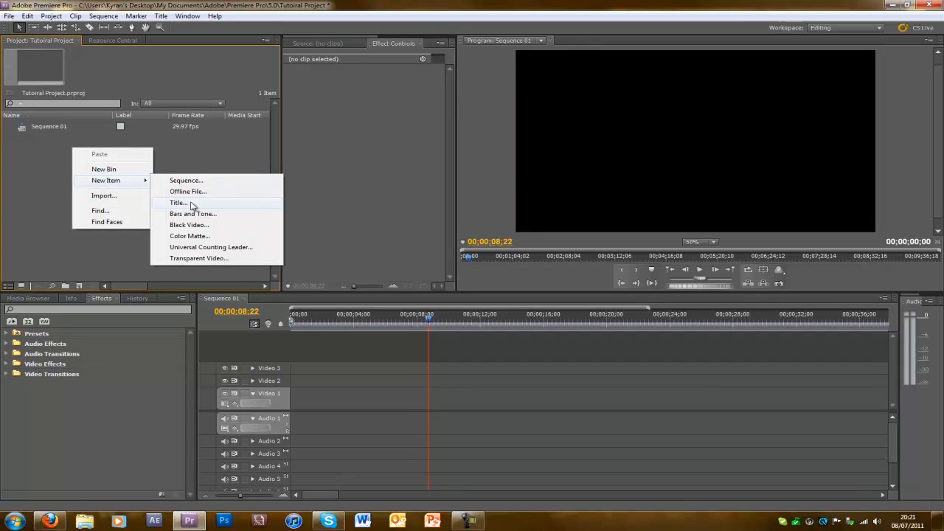
click(177, 202)
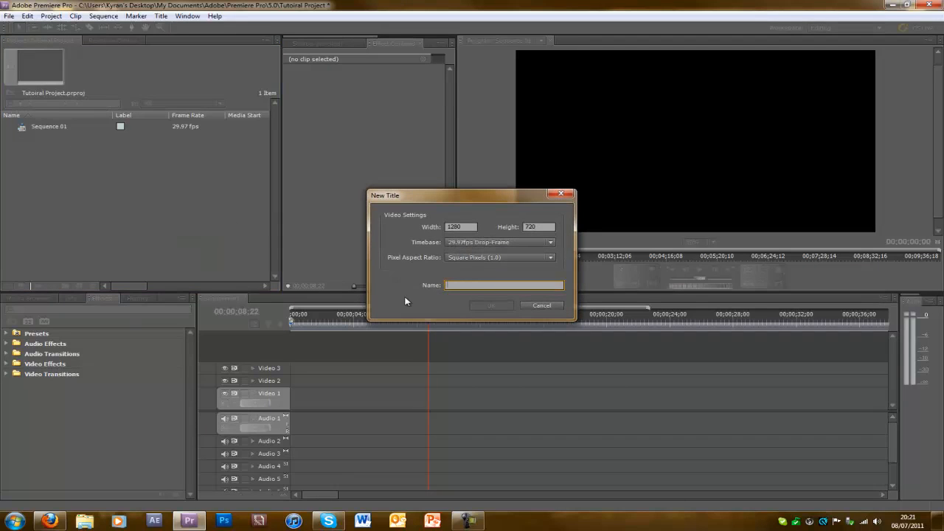
Confirm the New Title settings for 'Hello' and browse the Title Styles list
click(490, 305)
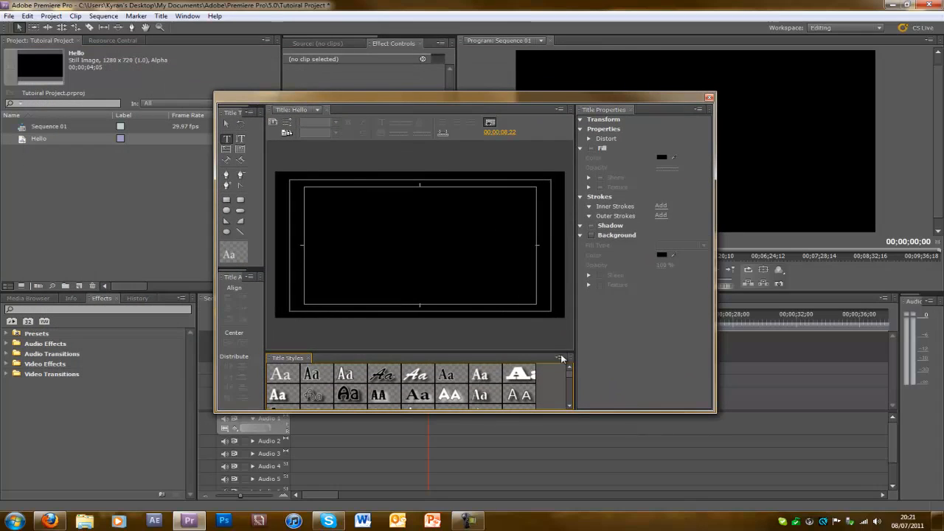
scroll(down, 3)
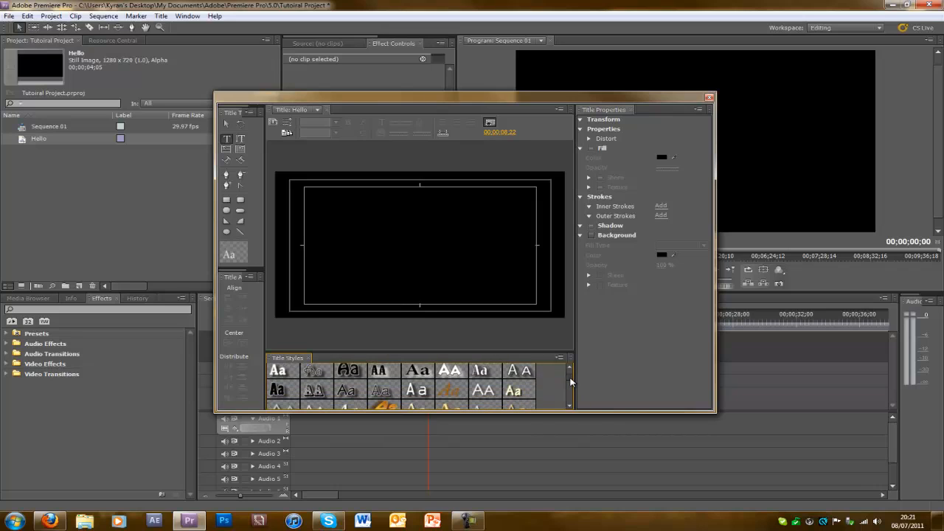
scroll(down, 3)
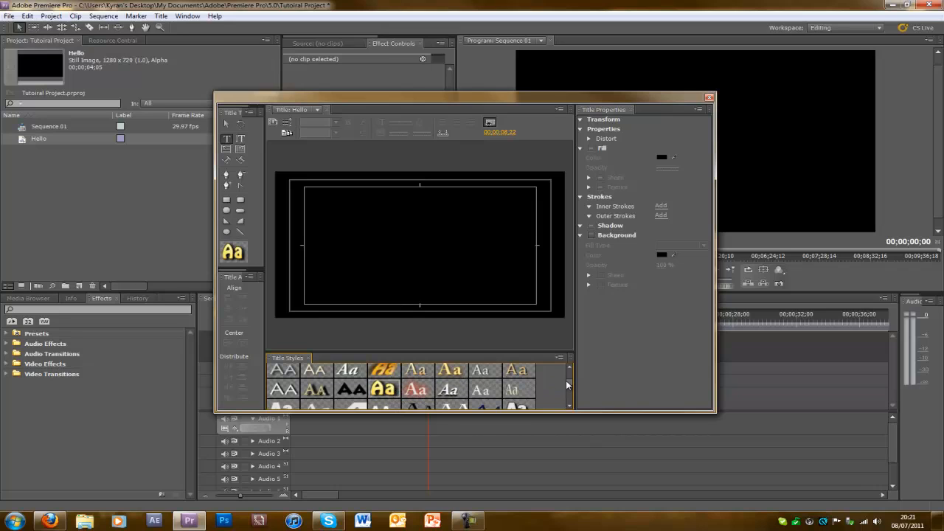
scroll(down, 3)
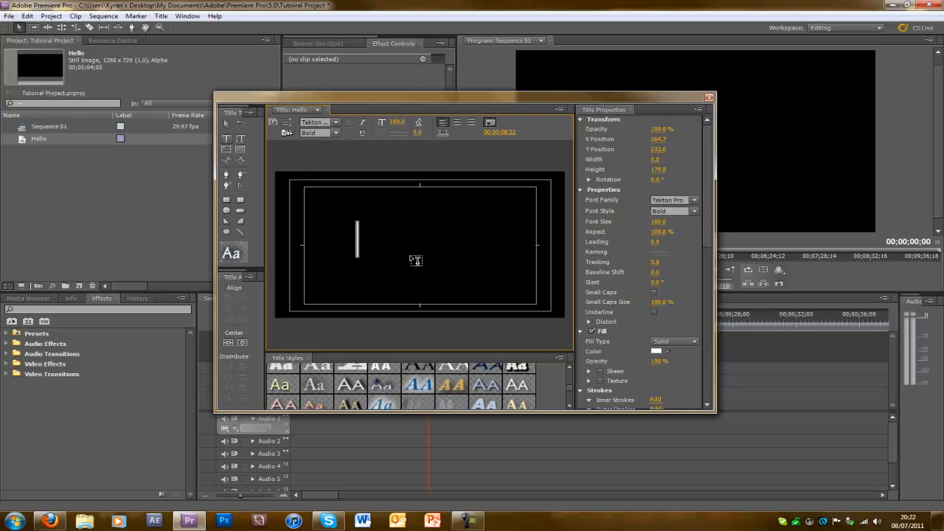
Enter the title text, switch it to a different font, and begin choosing its fill colour
text(dfgddfg)
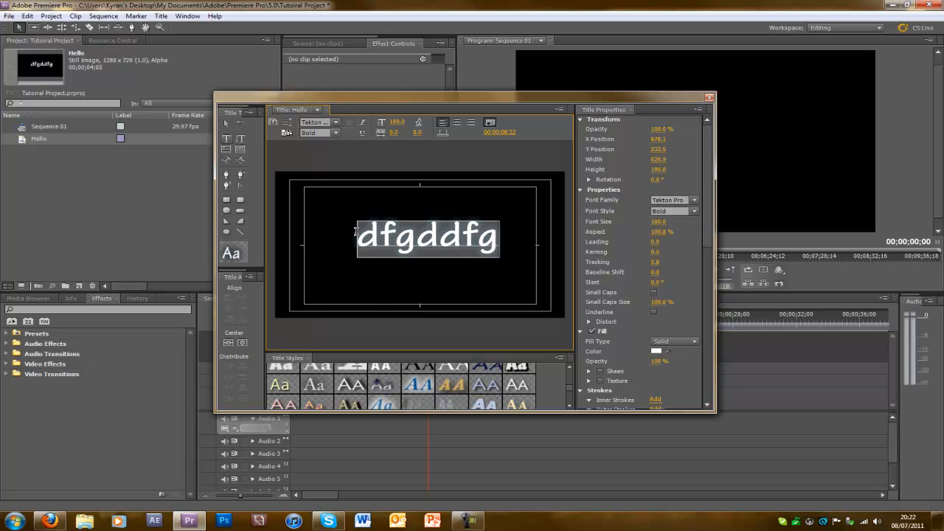
click(337, 121)
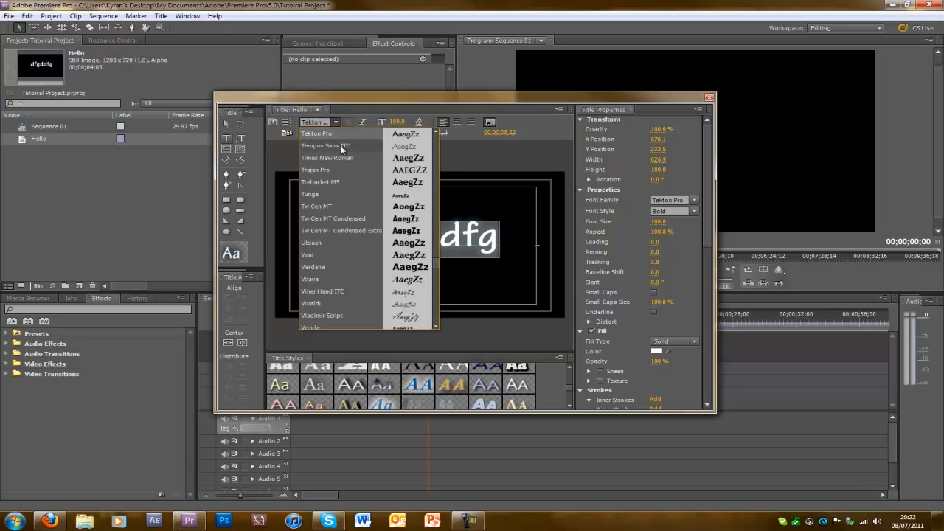
click(328, 158)
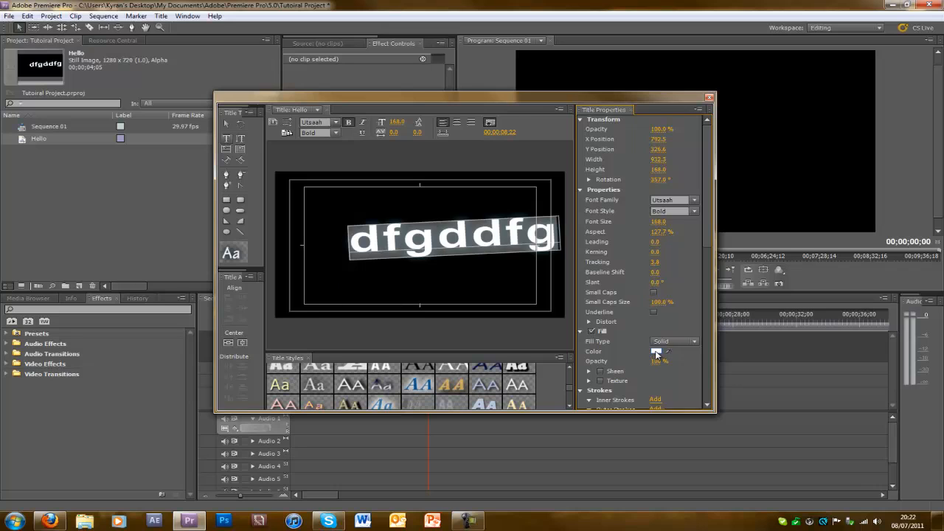
click(655, 352)
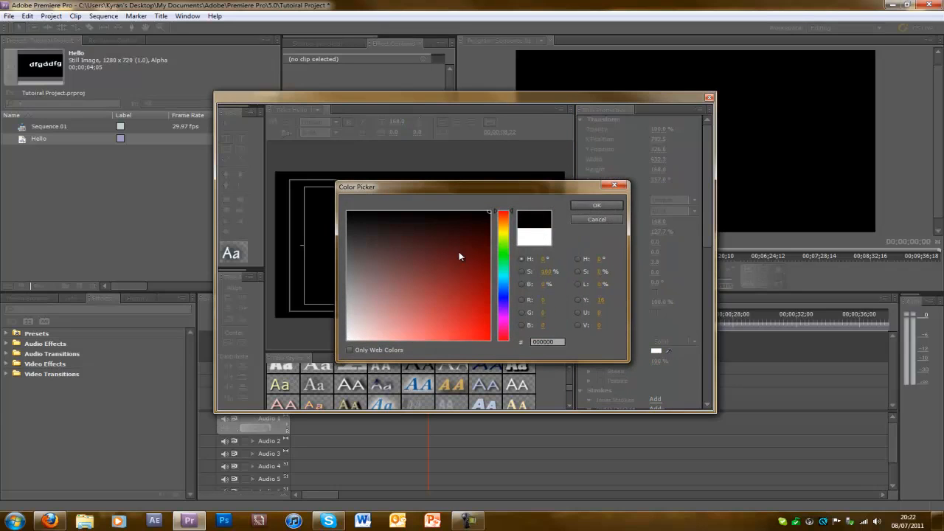
Pick a yellowish gold colour for the title text fill
click(596, 205)
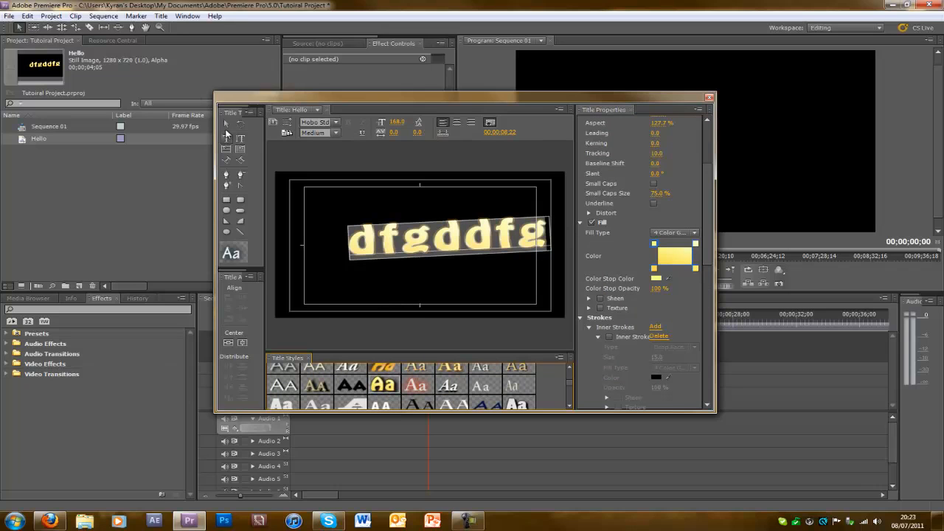
Centre the gold text in the frame and close the title designer
click(228, 124)
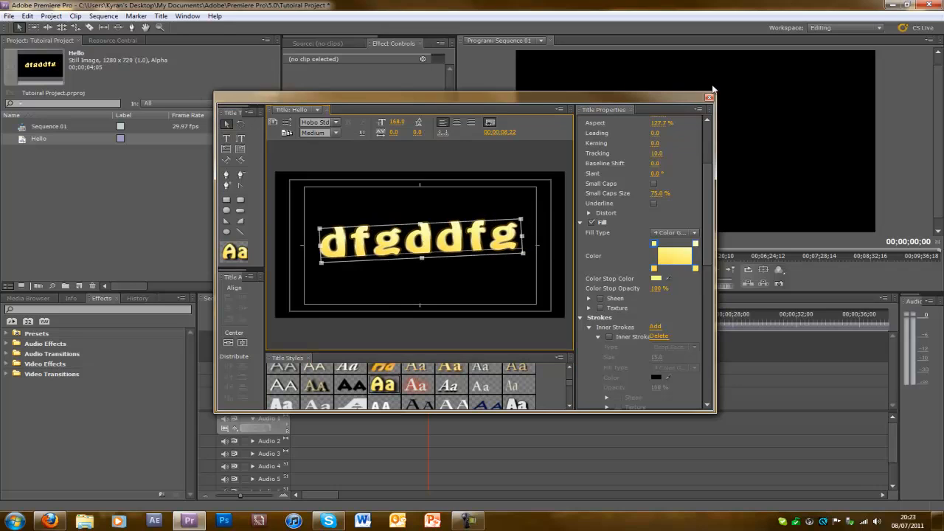
mouse_move(716, 138)
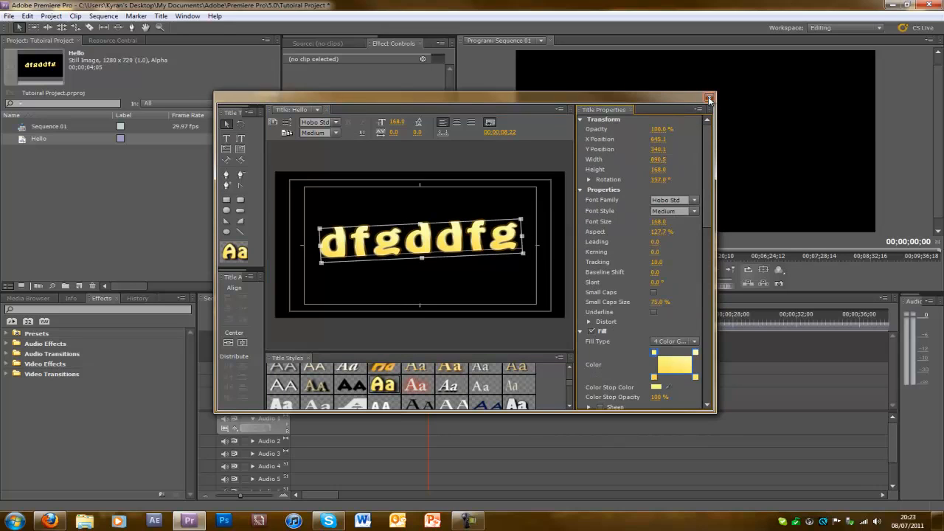
click(708, 98)
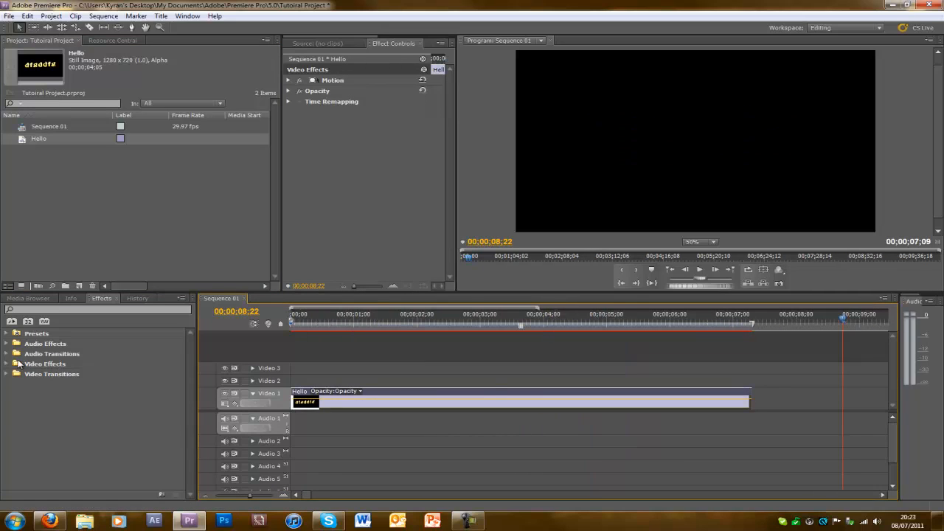
Expand the Video Transitions categories in the Effects panel
click(7, 375)
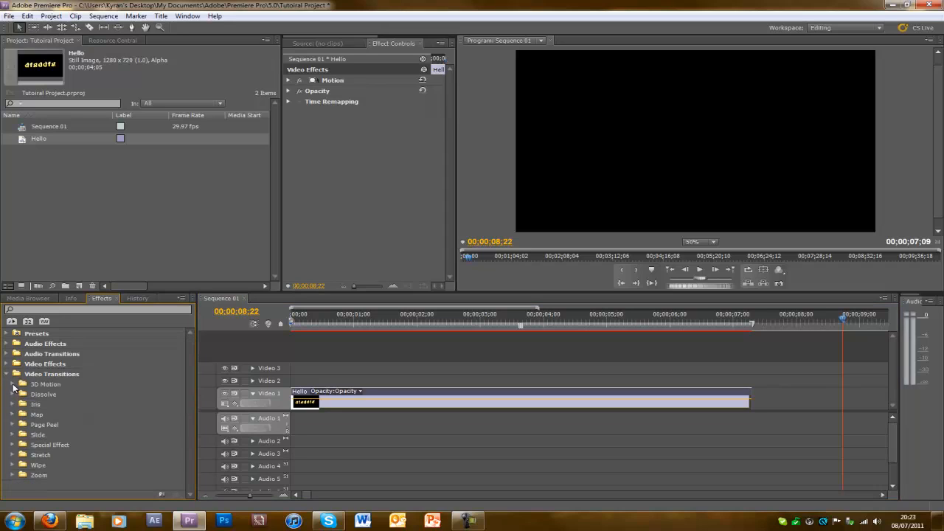
Apply a 3D Motion door transition to the Hello clip's start and play the sequence
click(12, 383)
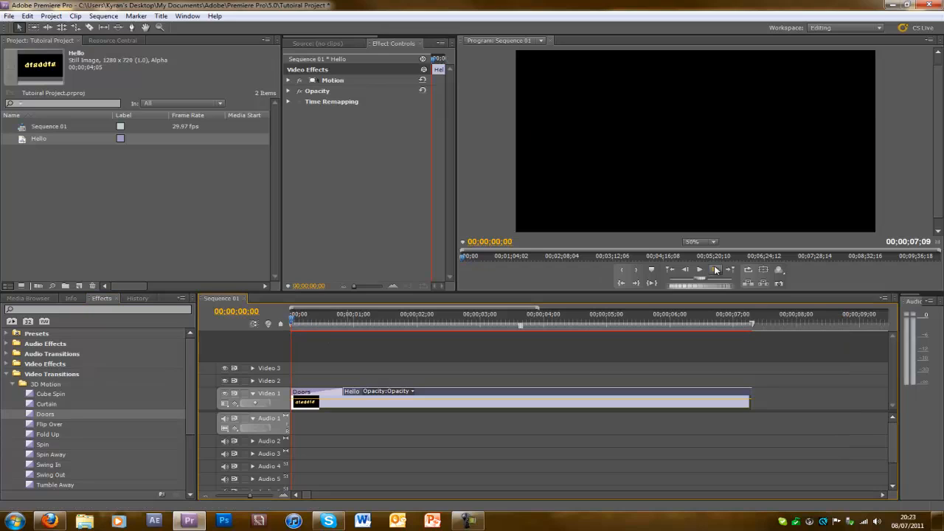
click(699, 269)
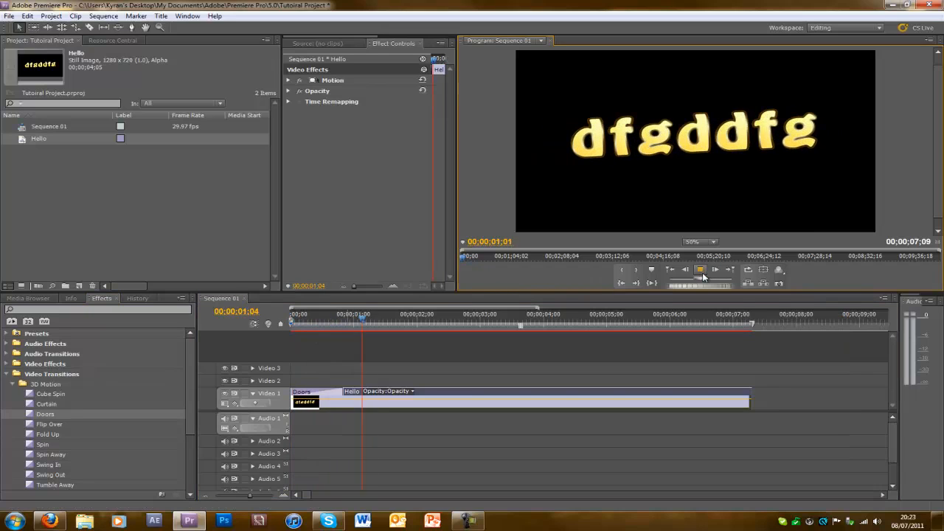
click(699, 268)
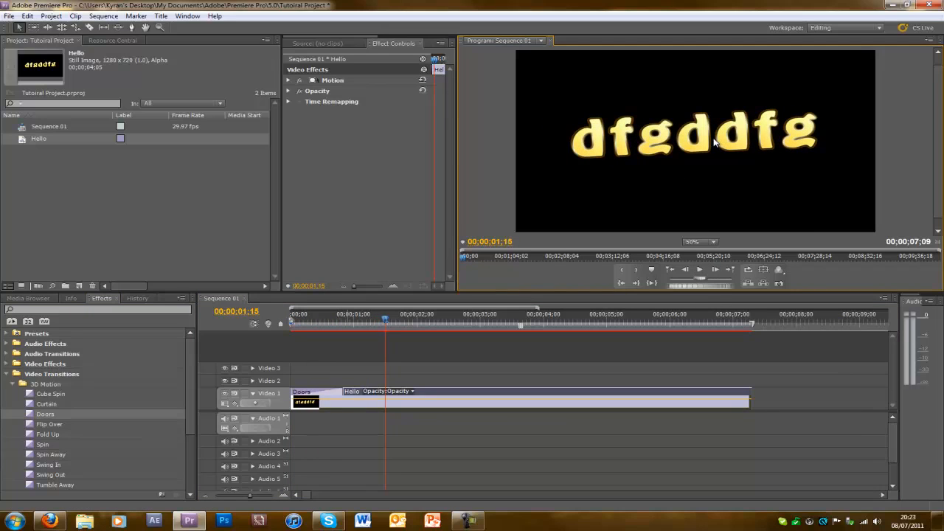